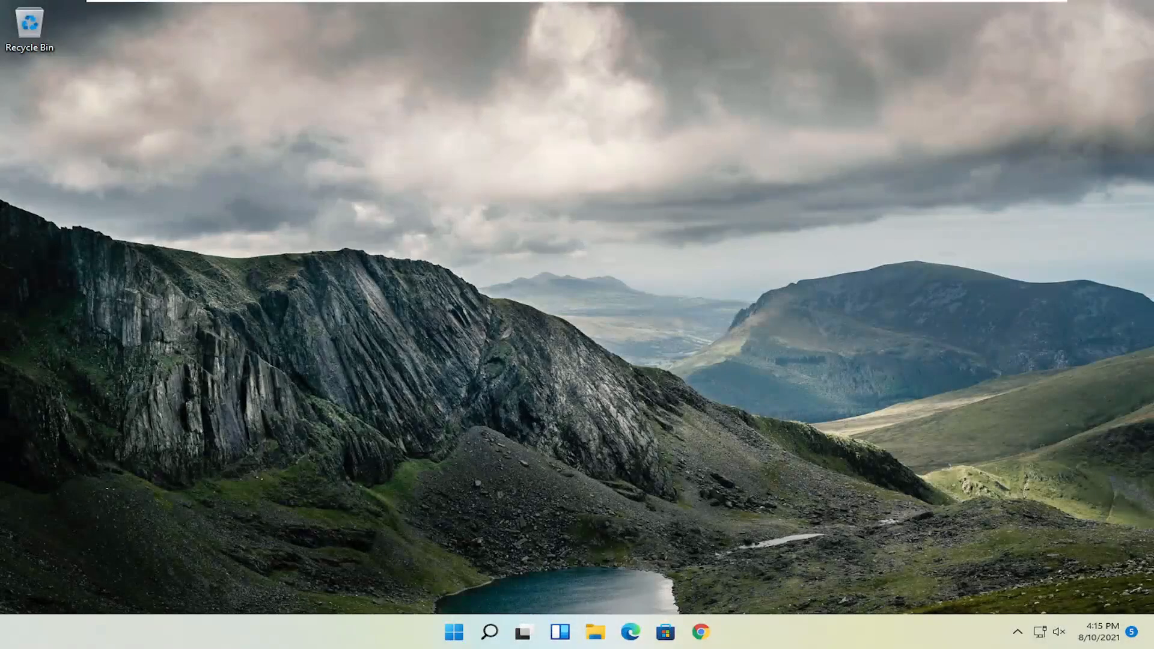
{"action": "mouse_move", "coordinate": [1072, 398]}
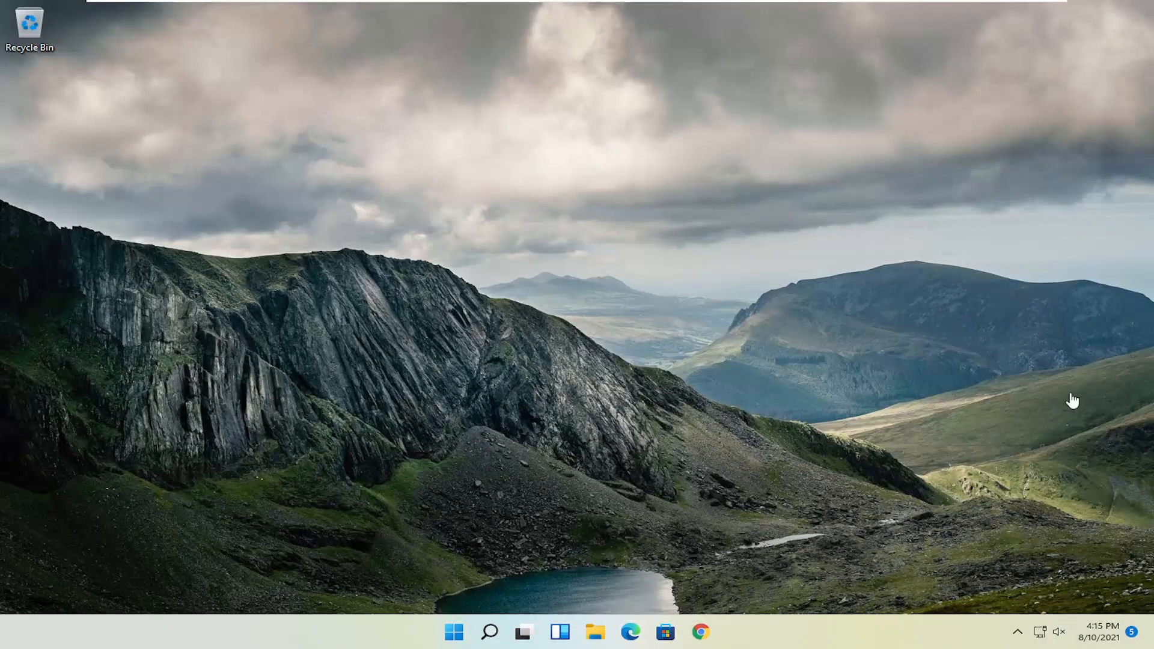
{"action": "mouse_move", "coordinate": [856, 382]}
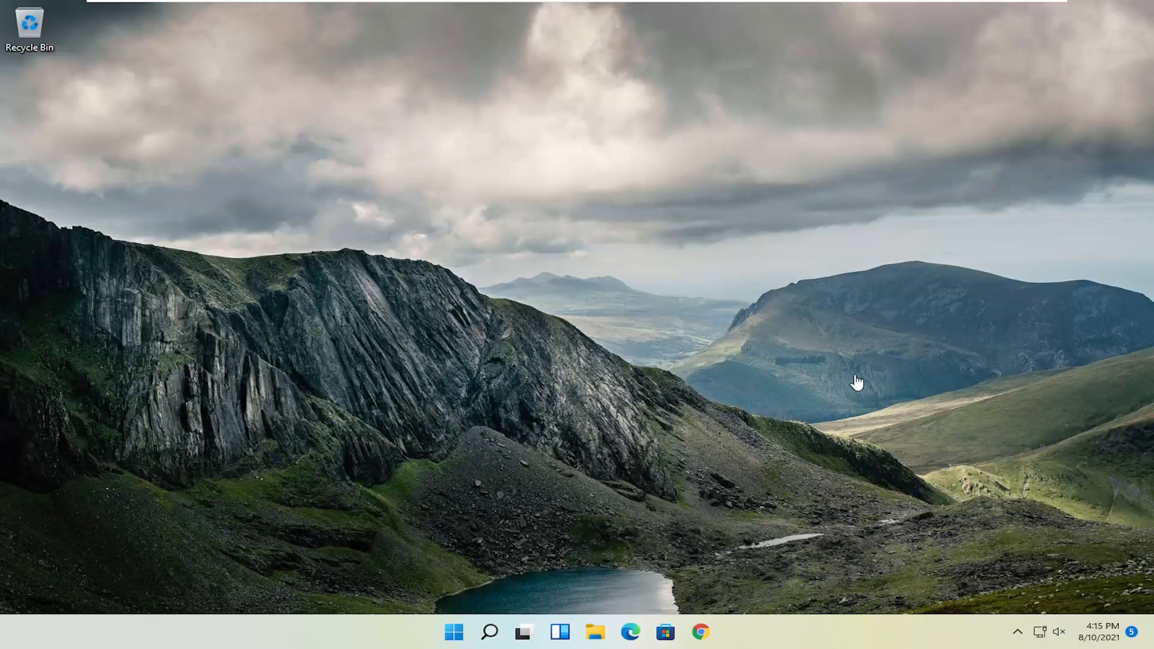
{"action": "mouse_move", "coordinate": [826, 372]}
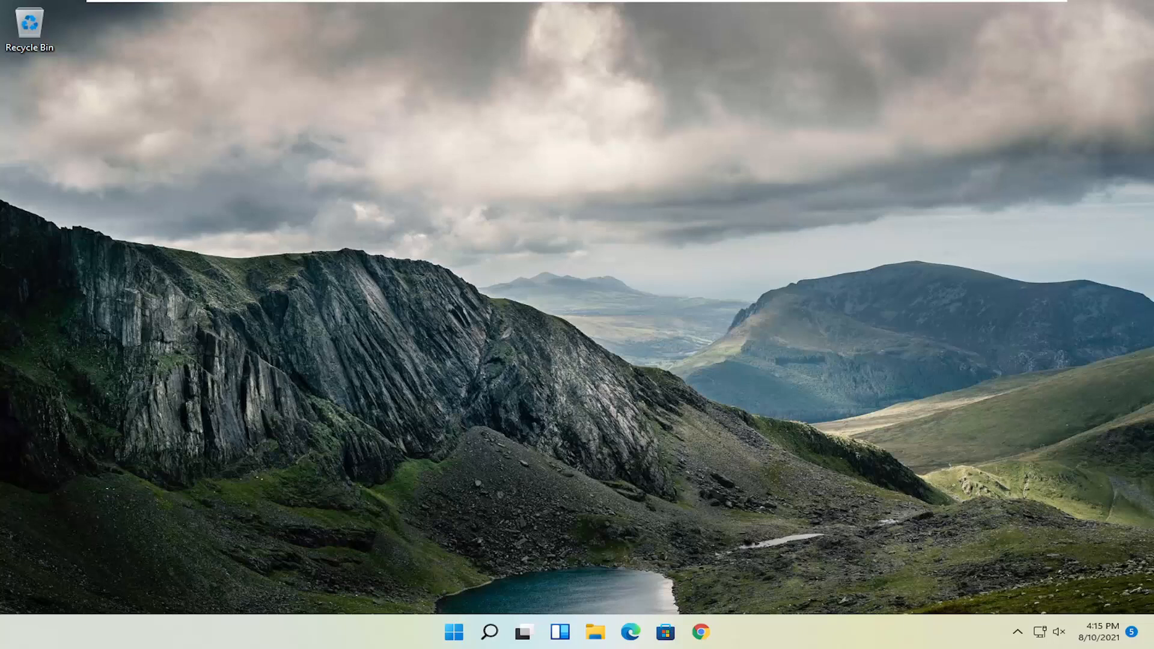
Search Windows for 'settings' so the Settings app appears as the best match
{"action": "left_click", "coordinate": [489, 631]}
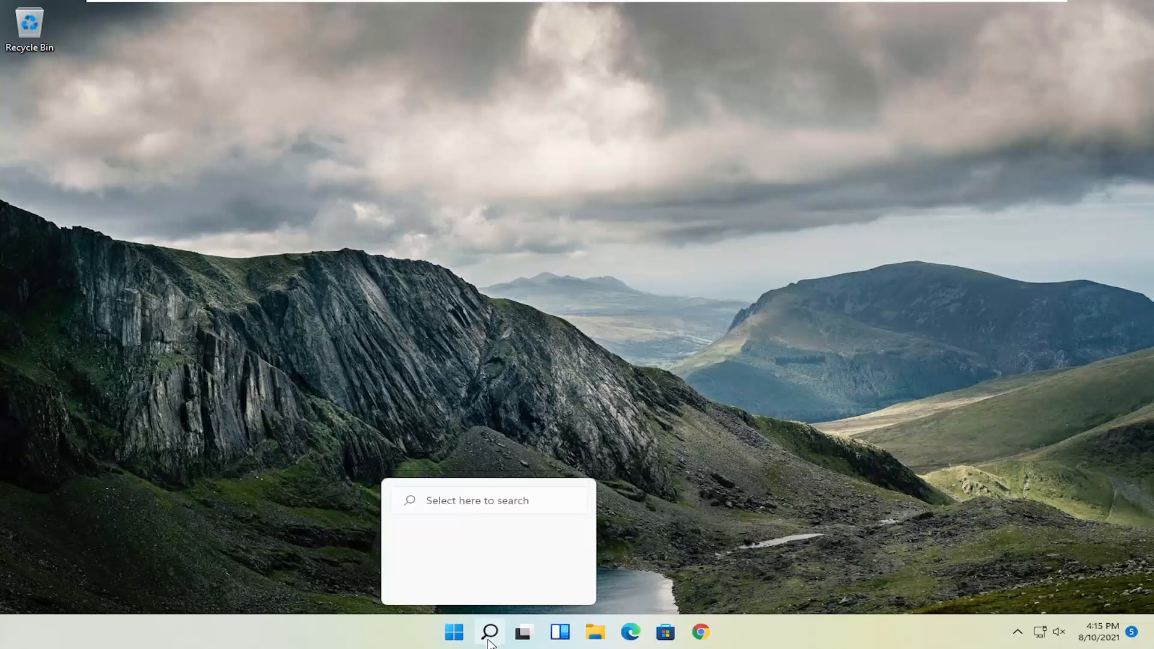
{"action": "left_click", "coordinate": [489, 631]}
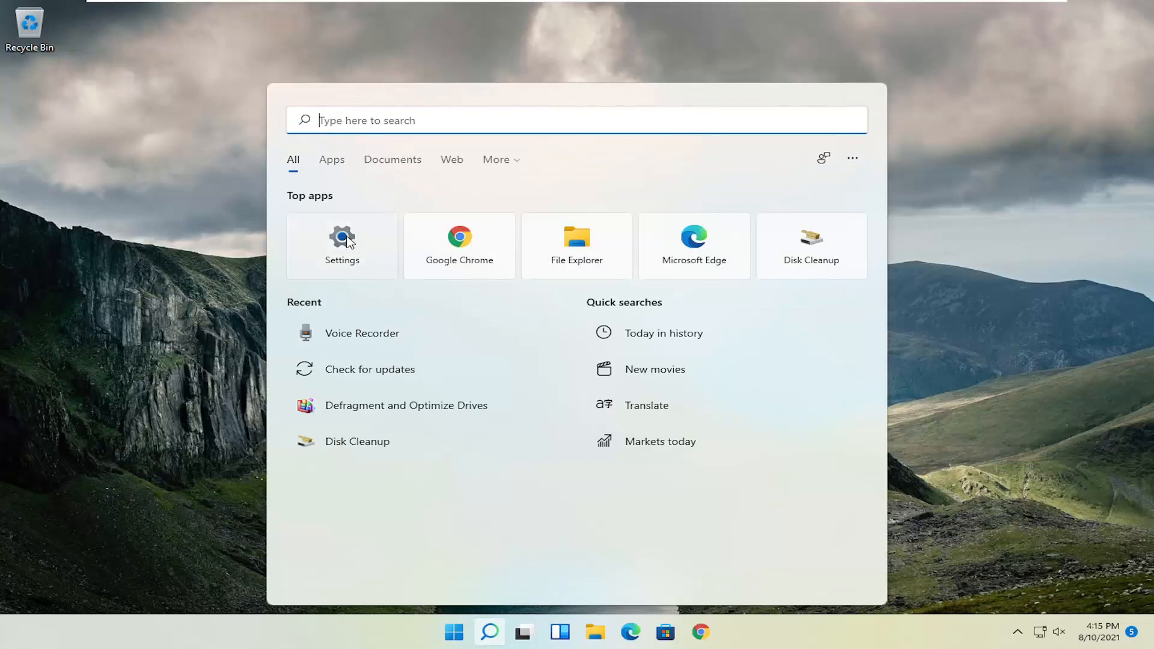
{"action": "type", "text": "settings"}
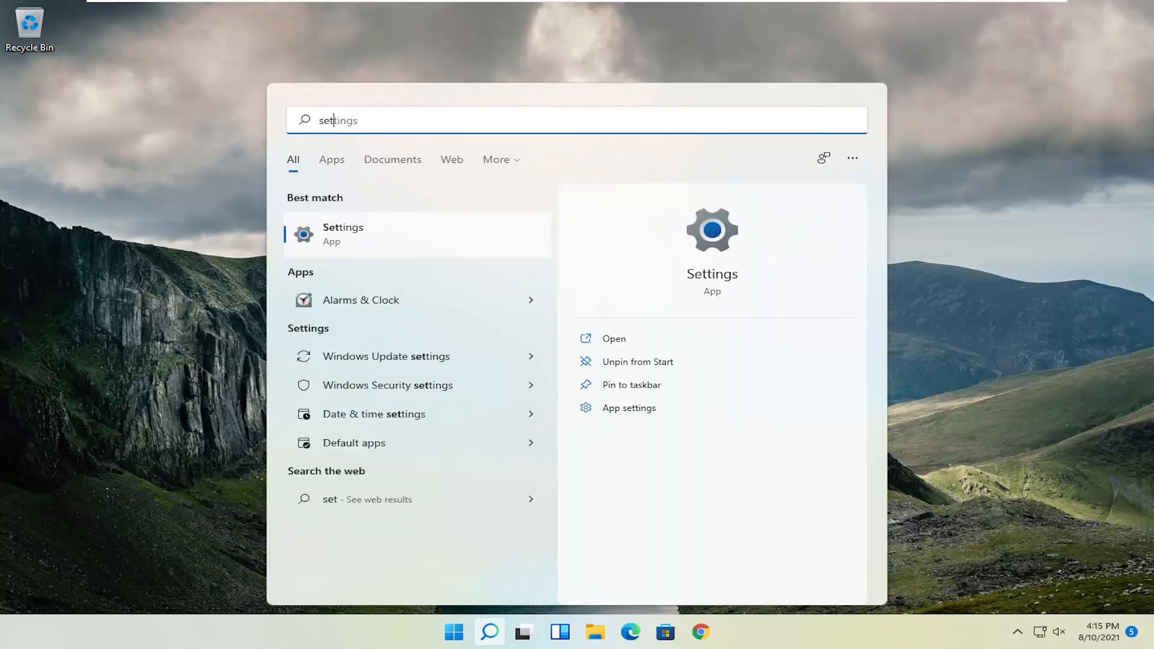
{"action": "type", "text": "tings"}
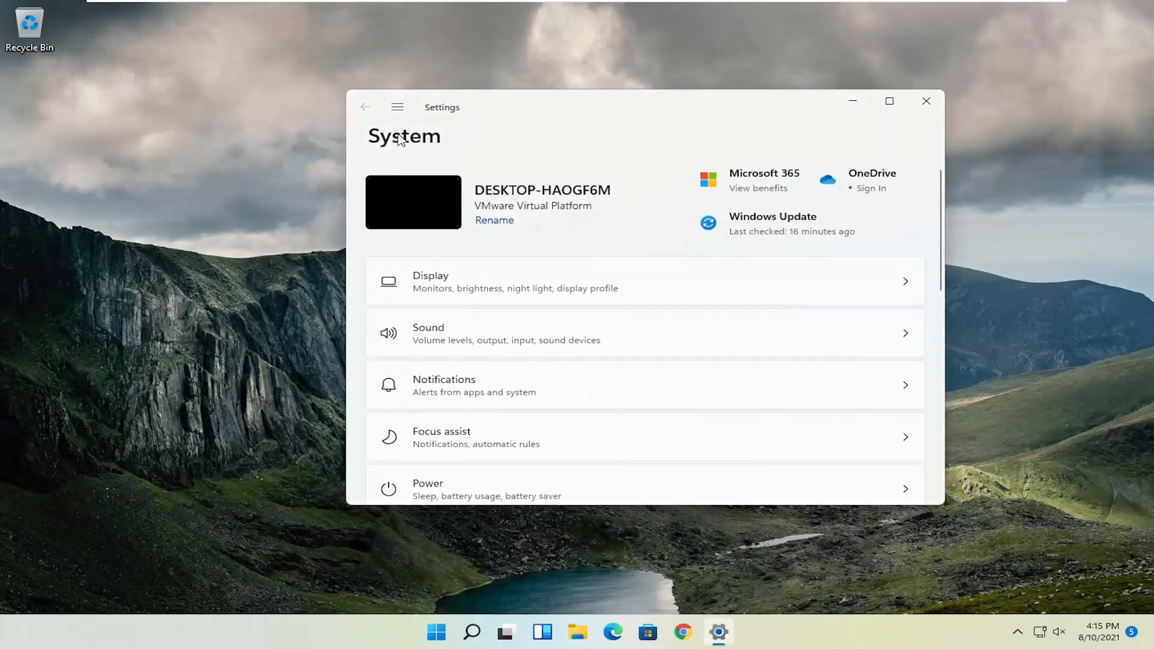
{"action": "mouse_move", "coordinate": [332, 94]}
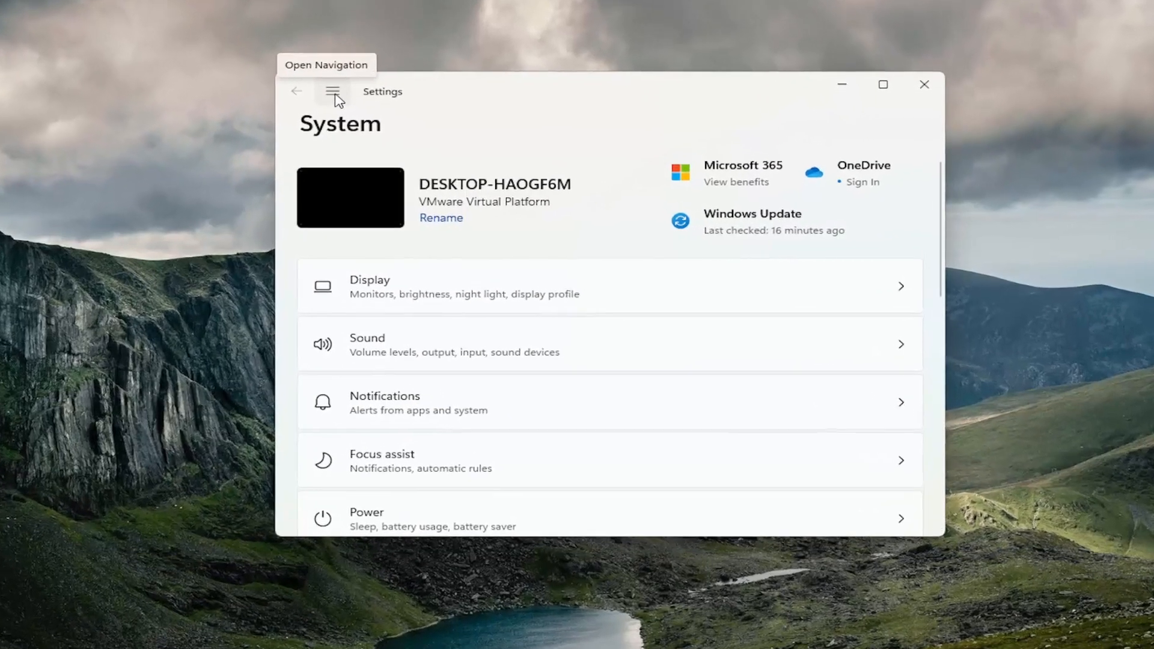
Navigate through Network & internet to the Advanced network settings page
{"action": "left_click", "coordinate": [333, 91]}
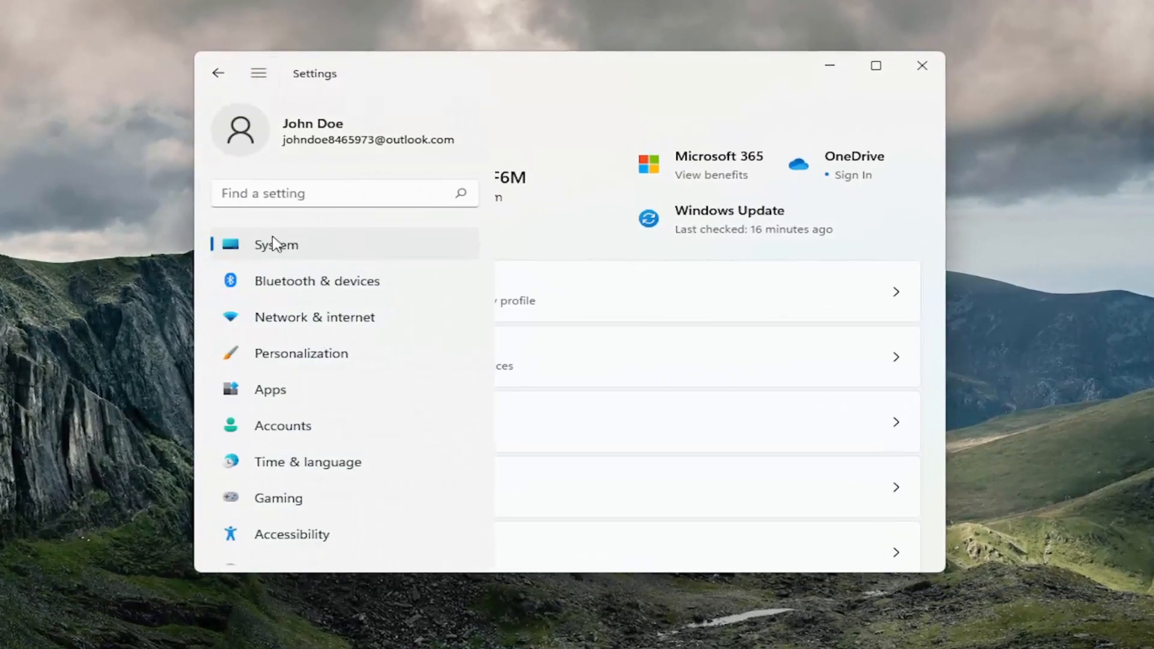
{"action": "left_click", "coordinate": [314, 317]}
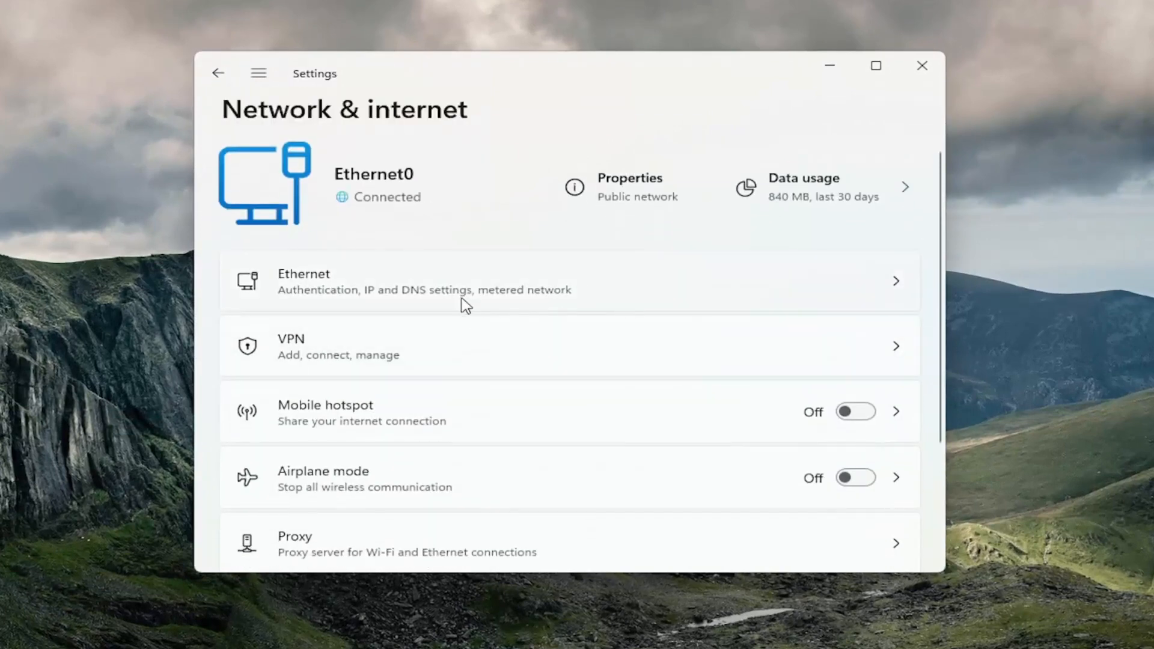
{"action": "scroll", "scroll_direction": "down", "scroll_amount": 3}
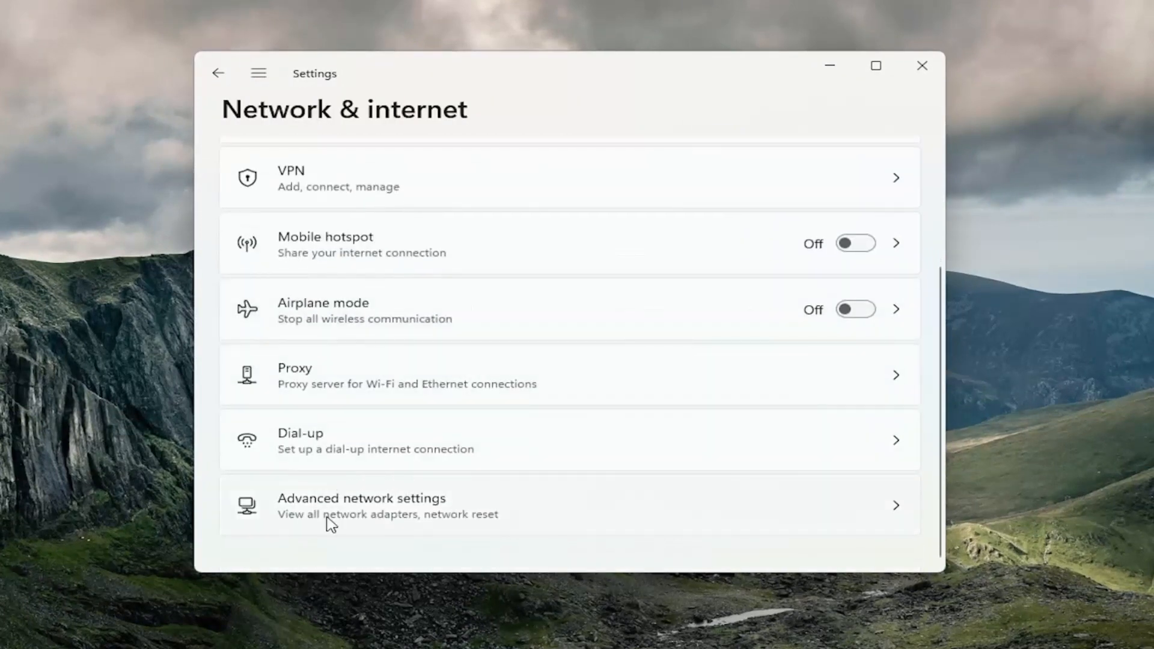
{"action": "left_click", "coordinate": [361, 505]}
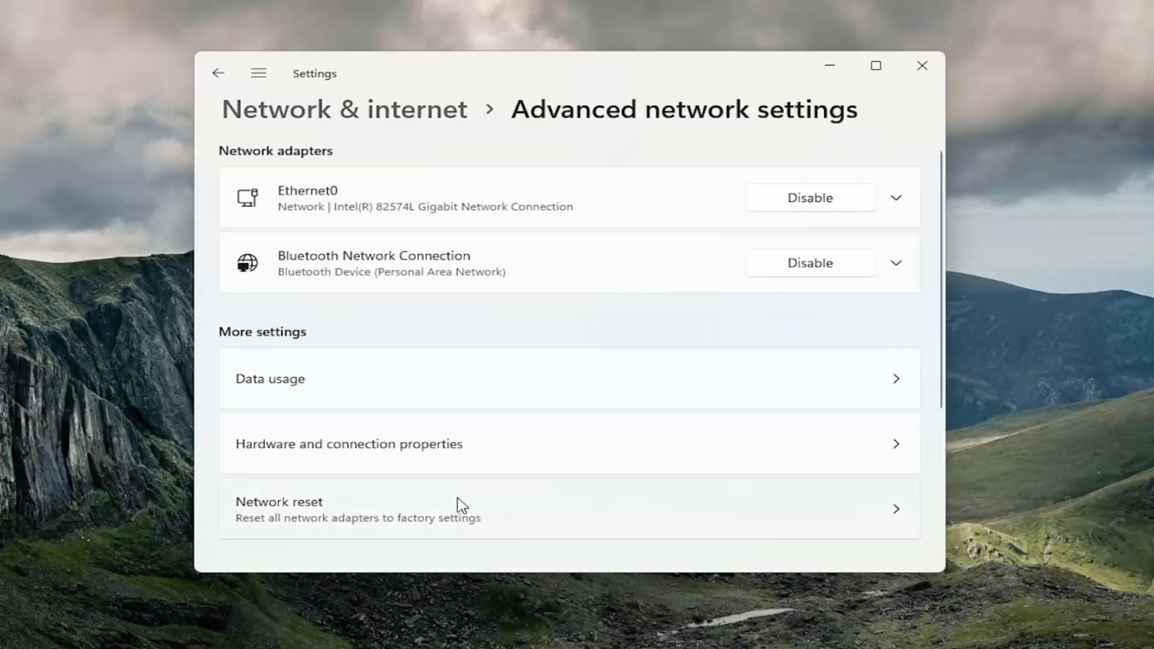
{"action": "mouse_move", "coordinate": [299, 533]}
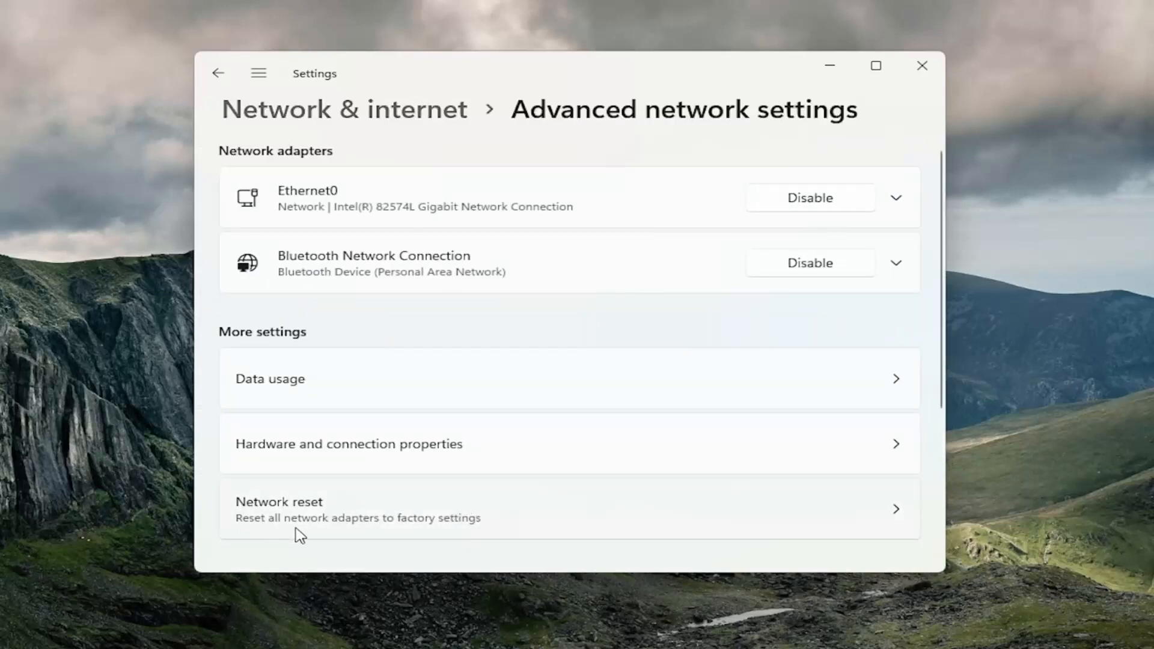
{"action": "mouse_move", "coordinate": [430, 524]}
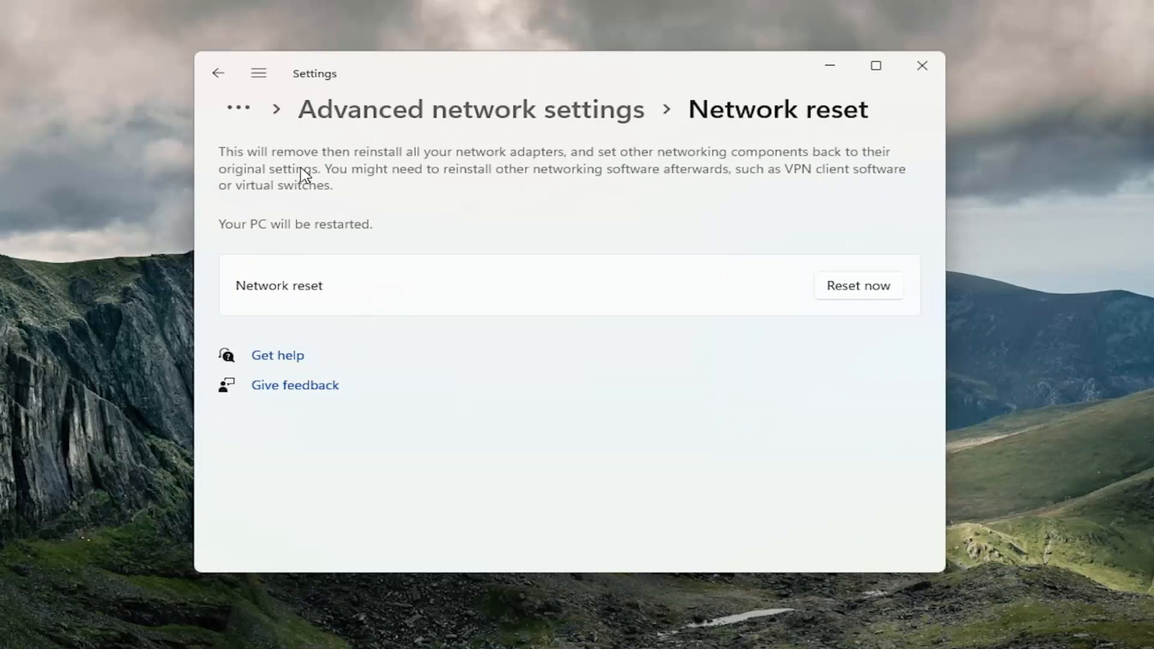
{"action": "mouse_move", "coordinate": [329, 189]}
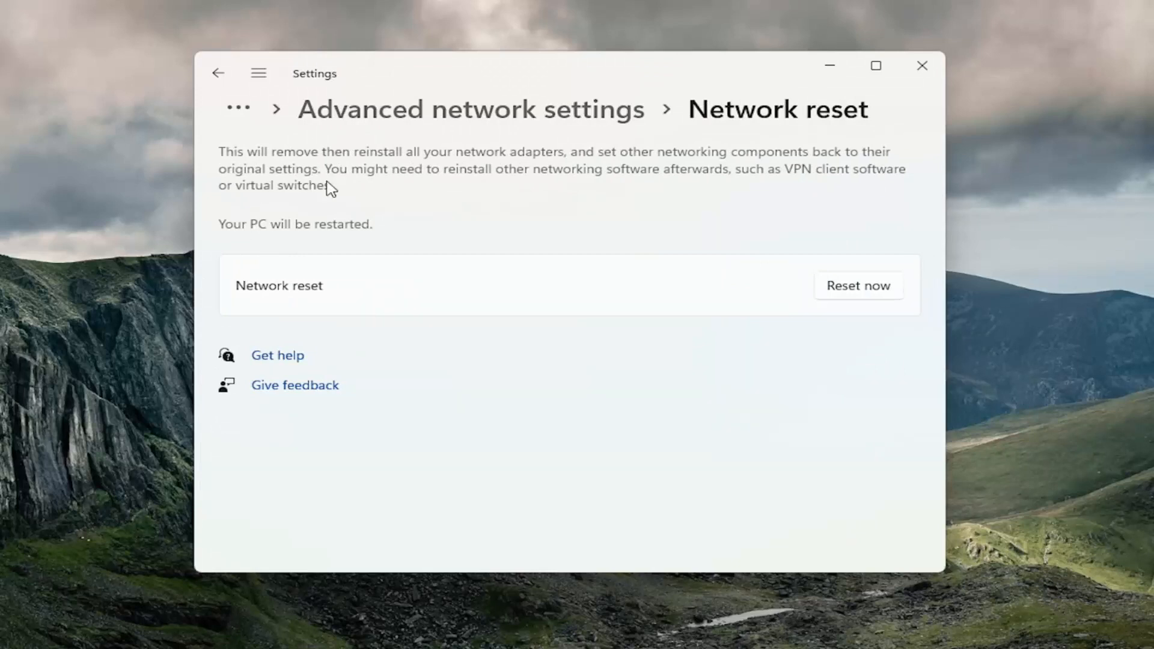
{"action": "mouse_move", "coordinate": [331, 214]}
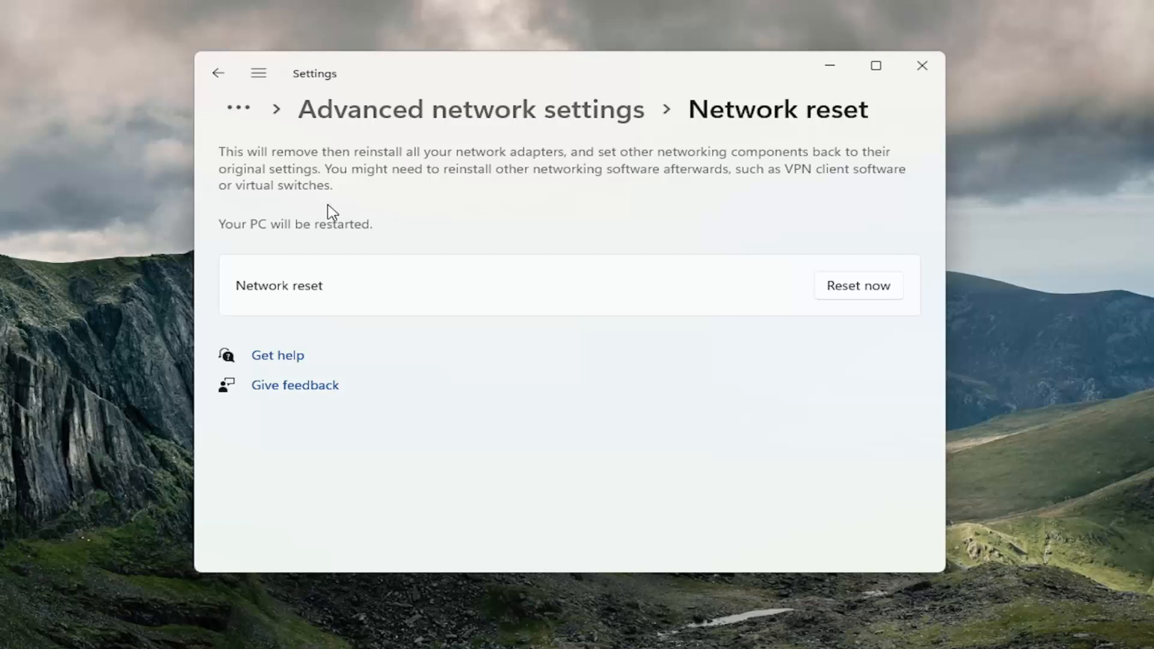
{"action": "mouse_move", "coordinate": [859, 307]}
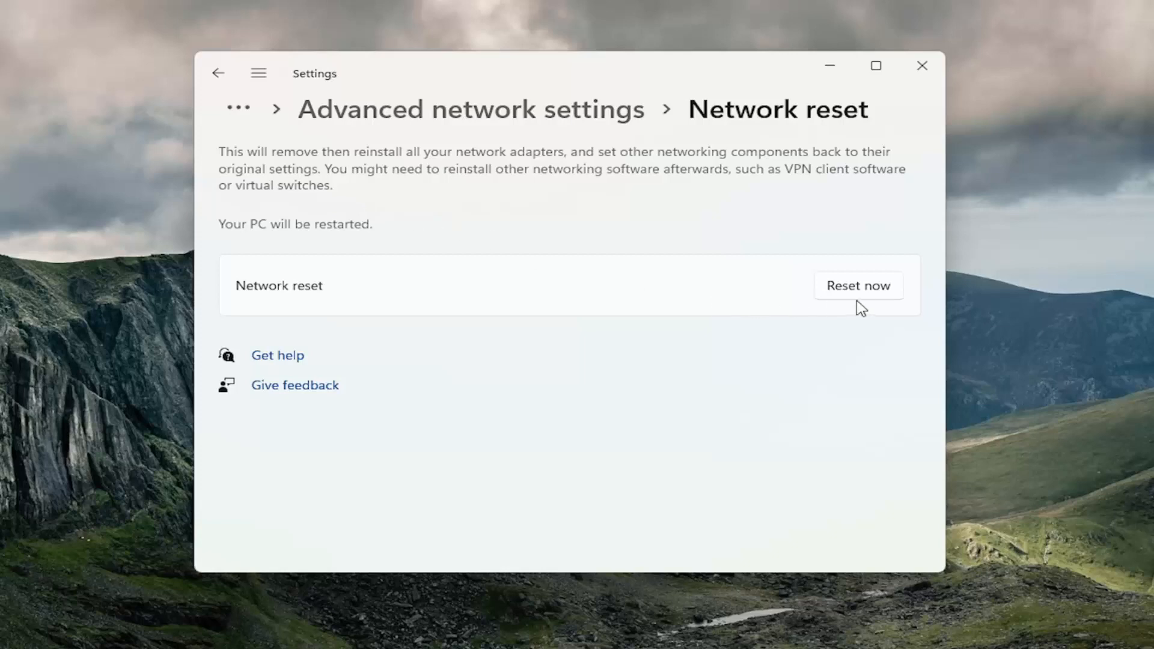
Reset the network now, confirm with Yes, and close the five-minute sign-out notice
{"action": "left_click", "coordinate": [857, 286]}
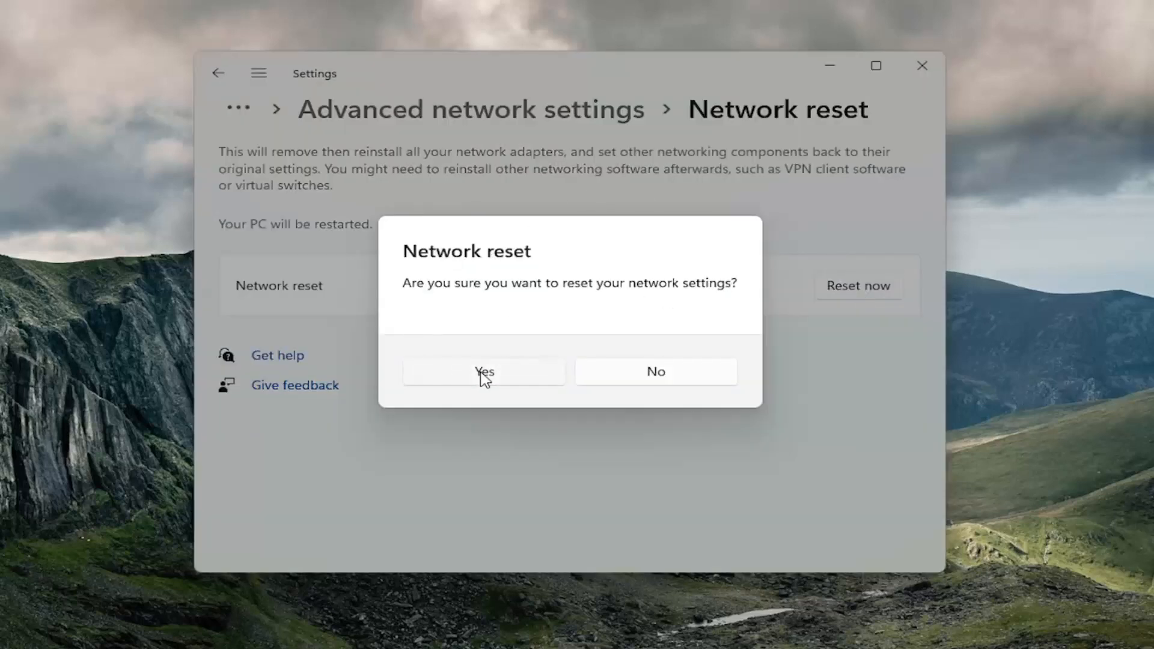
{"action": "left_click", "coordinate": [484, 371]}
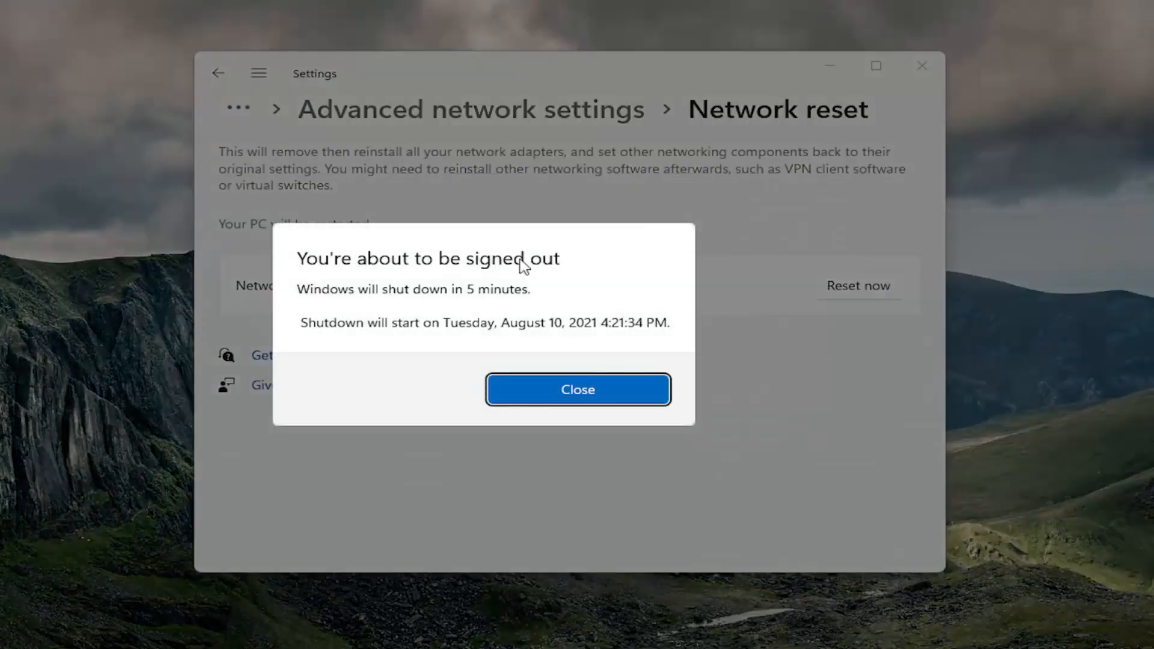
{"action": "left_click", "coordinate": [576, 388]}
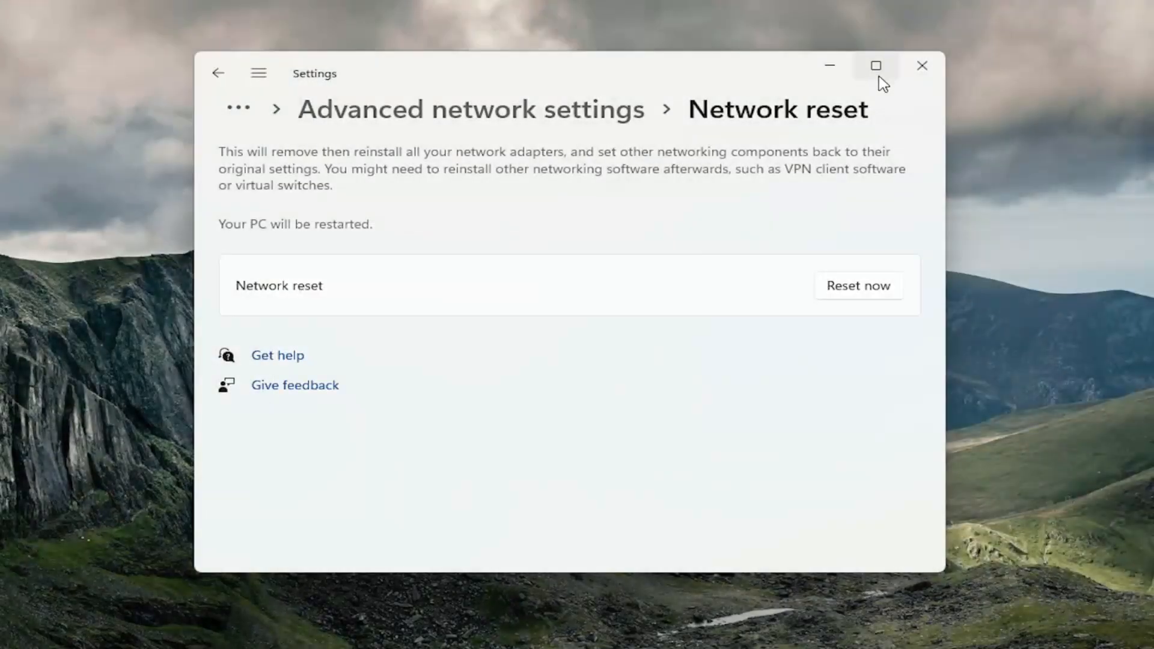
{"action": "left_click", "coordinate": [922, 64]}
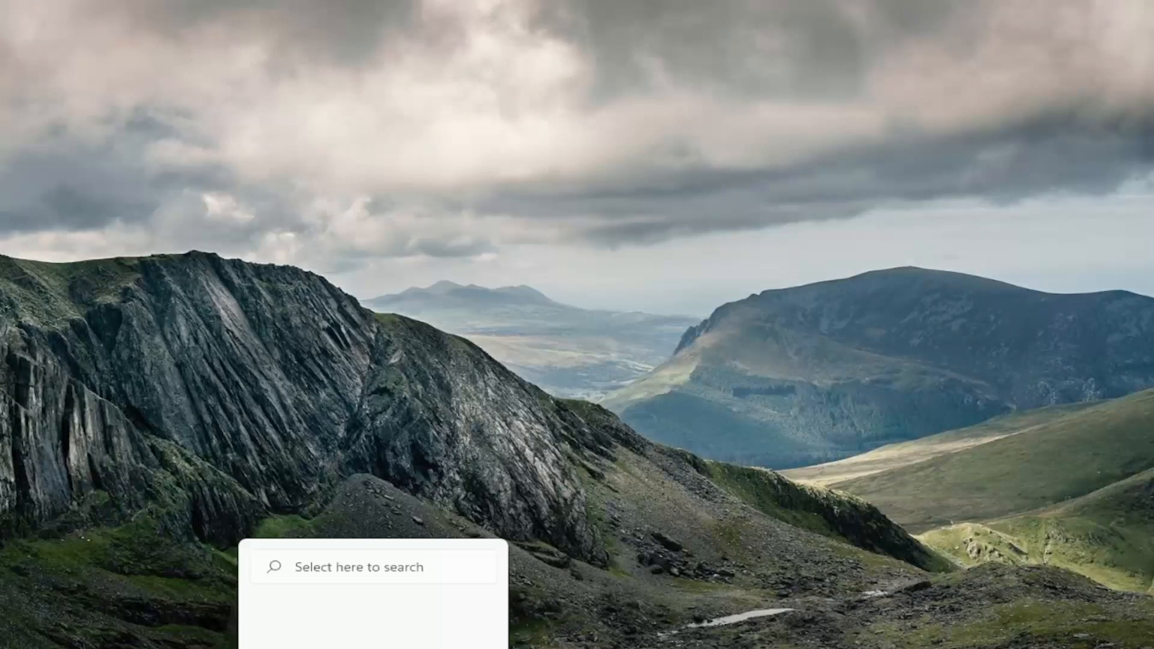